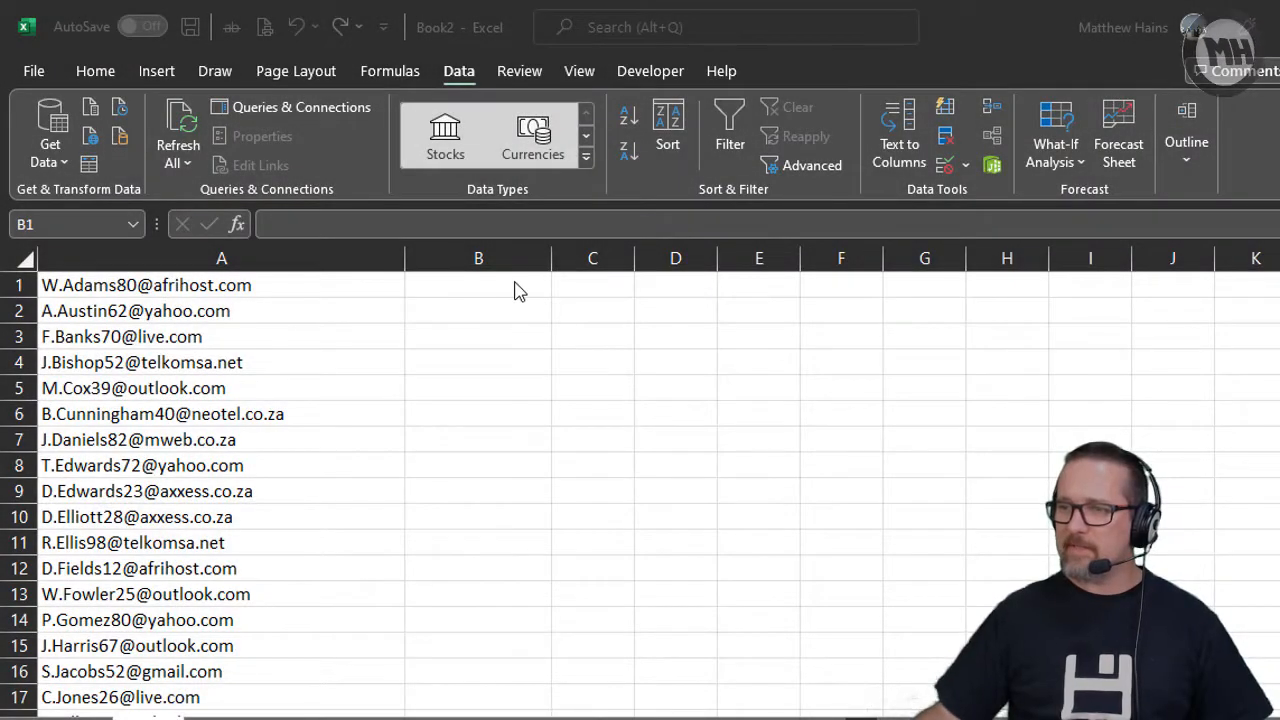
- Type the example username W.Adams80 into cell B1 beside the first email address
left_click(478, 285)
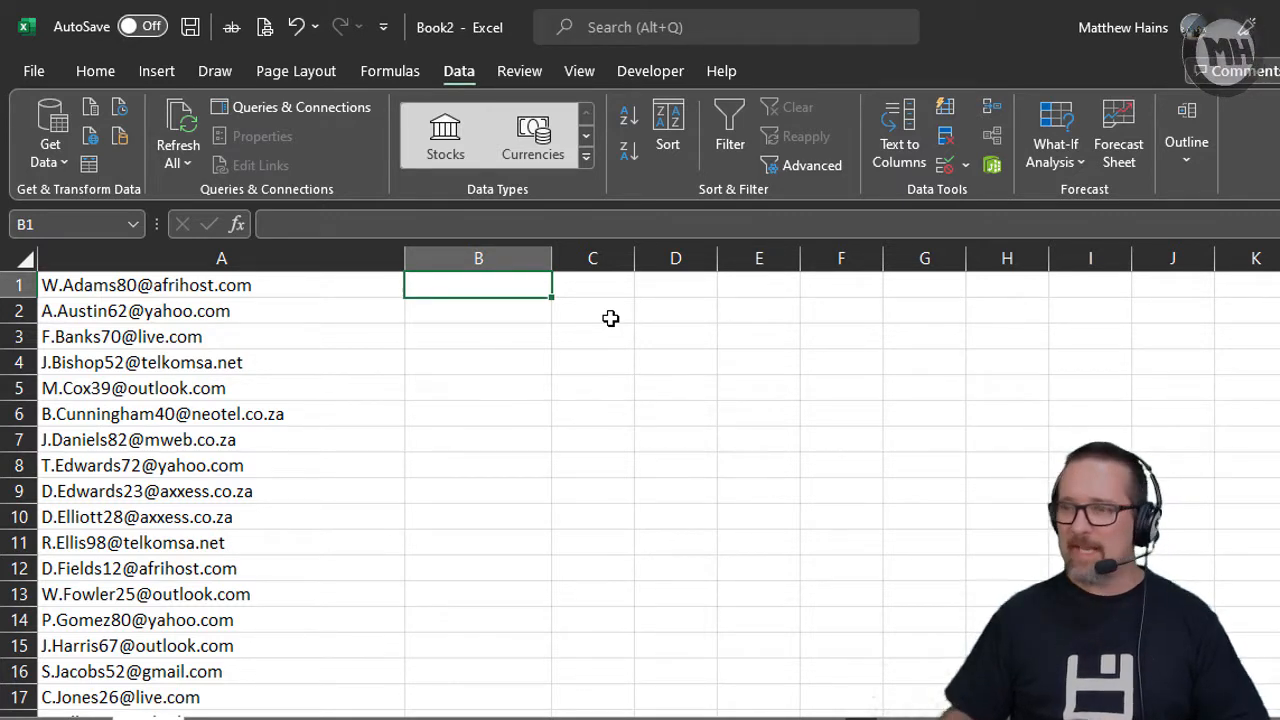
mouse_move(281, 301)
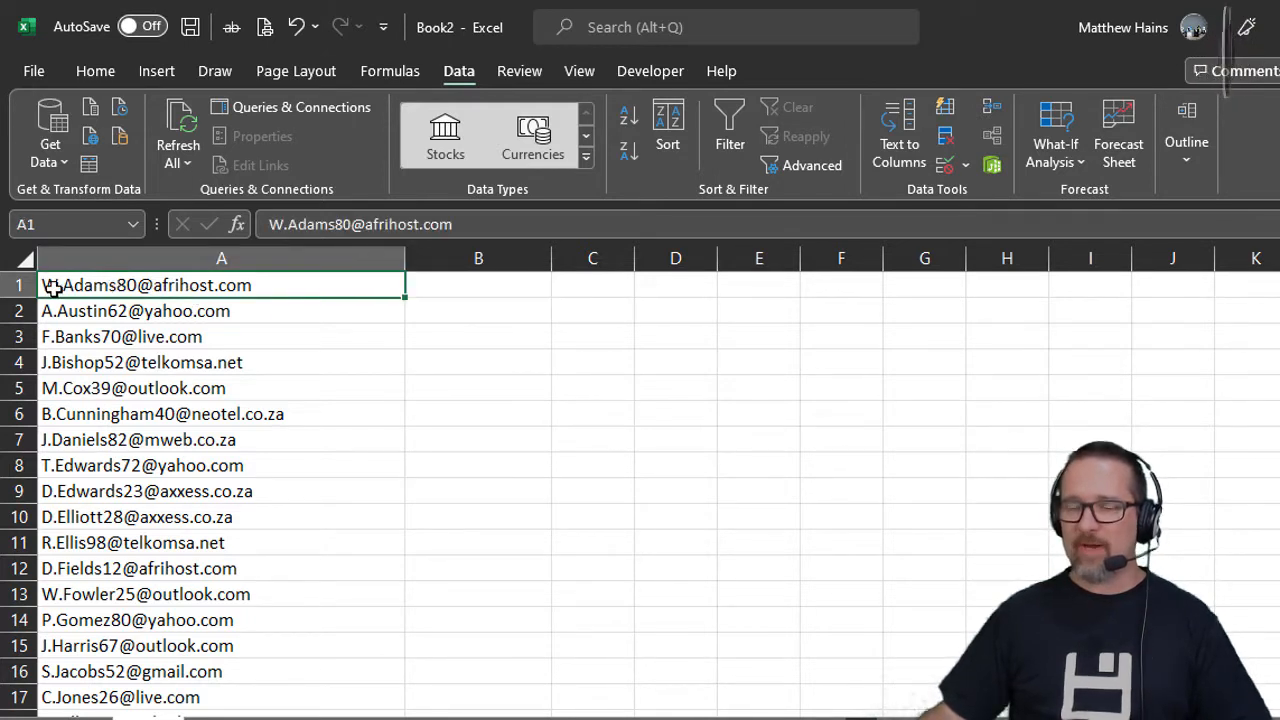
mouse_move(63, 420)
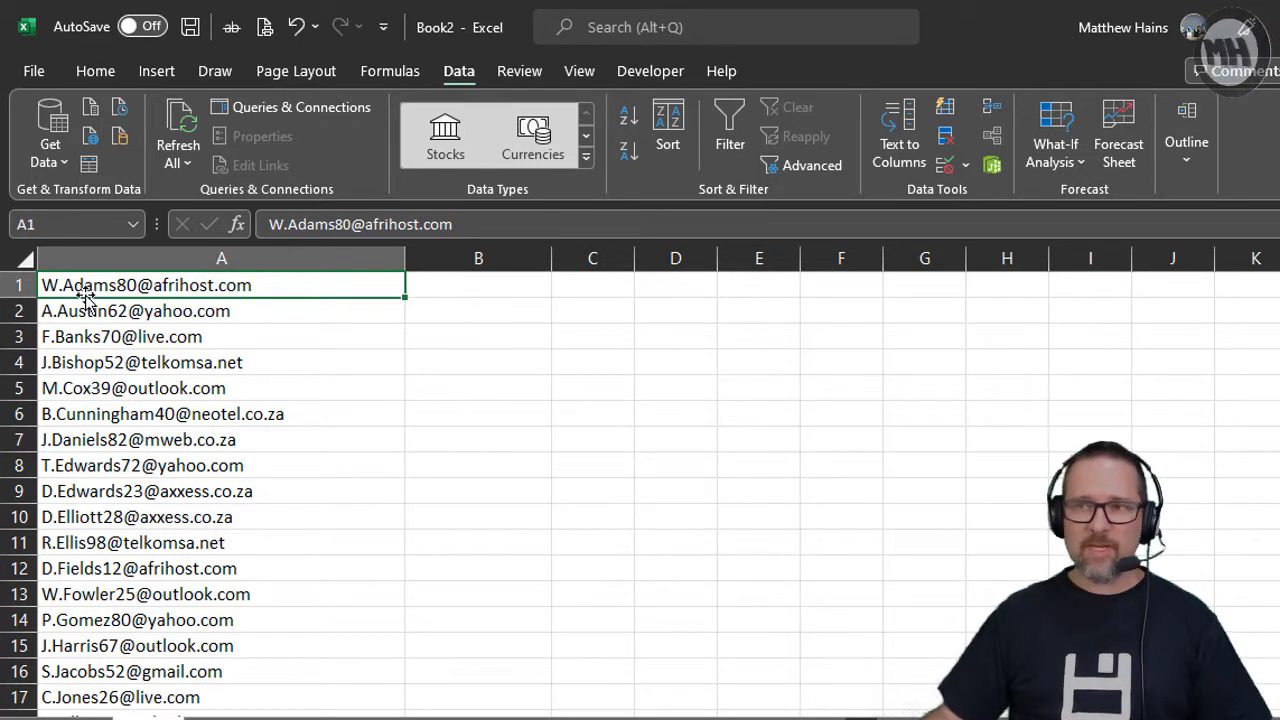
mouse_move(471, 284)
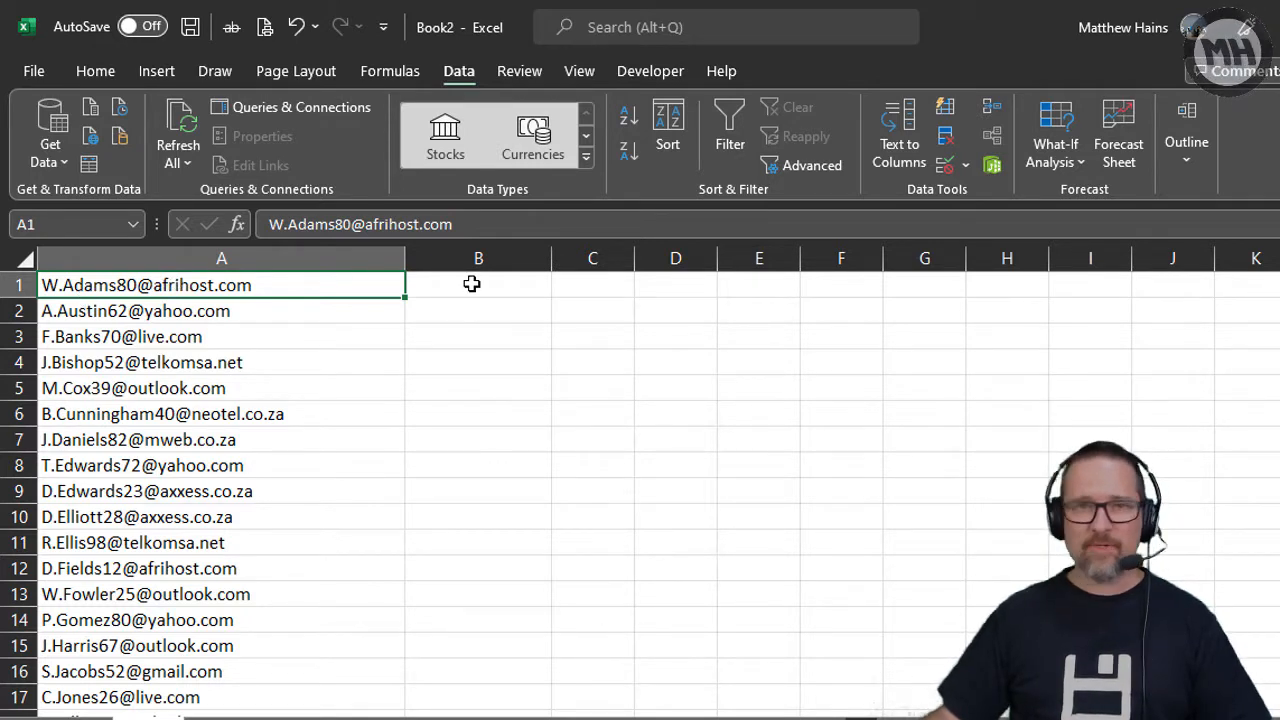
left_click(478, 285)
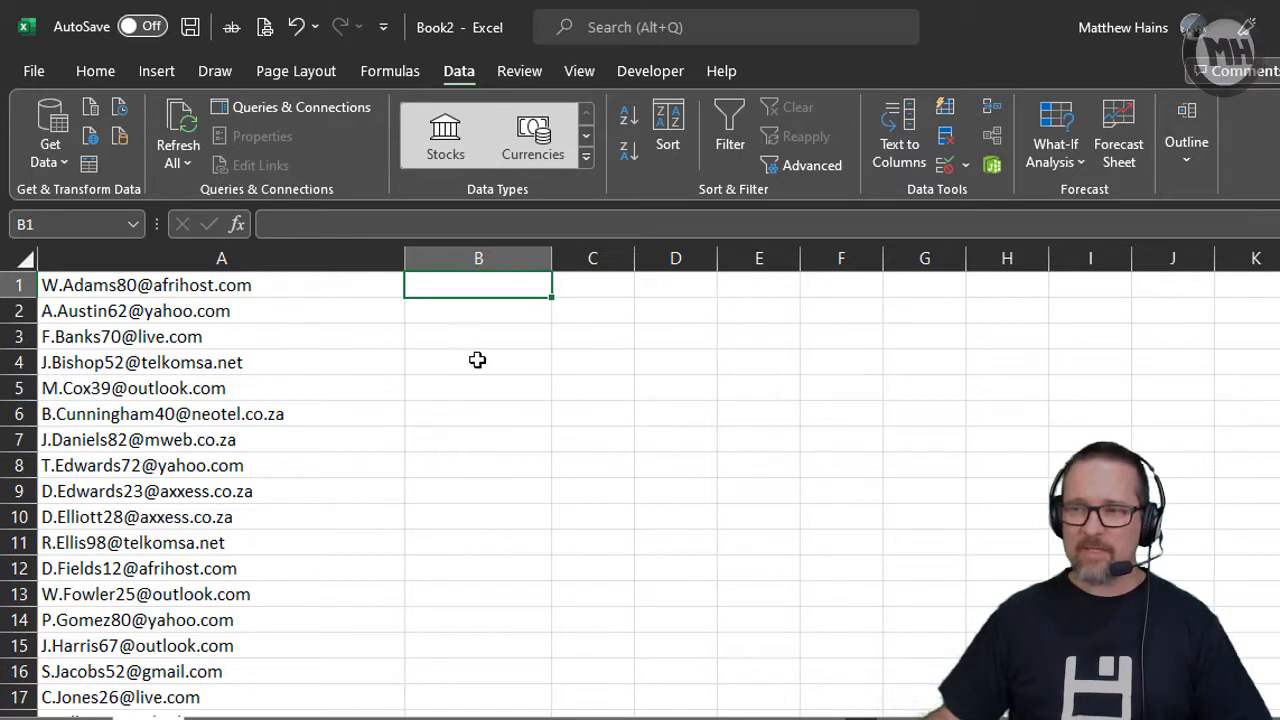
type("W")
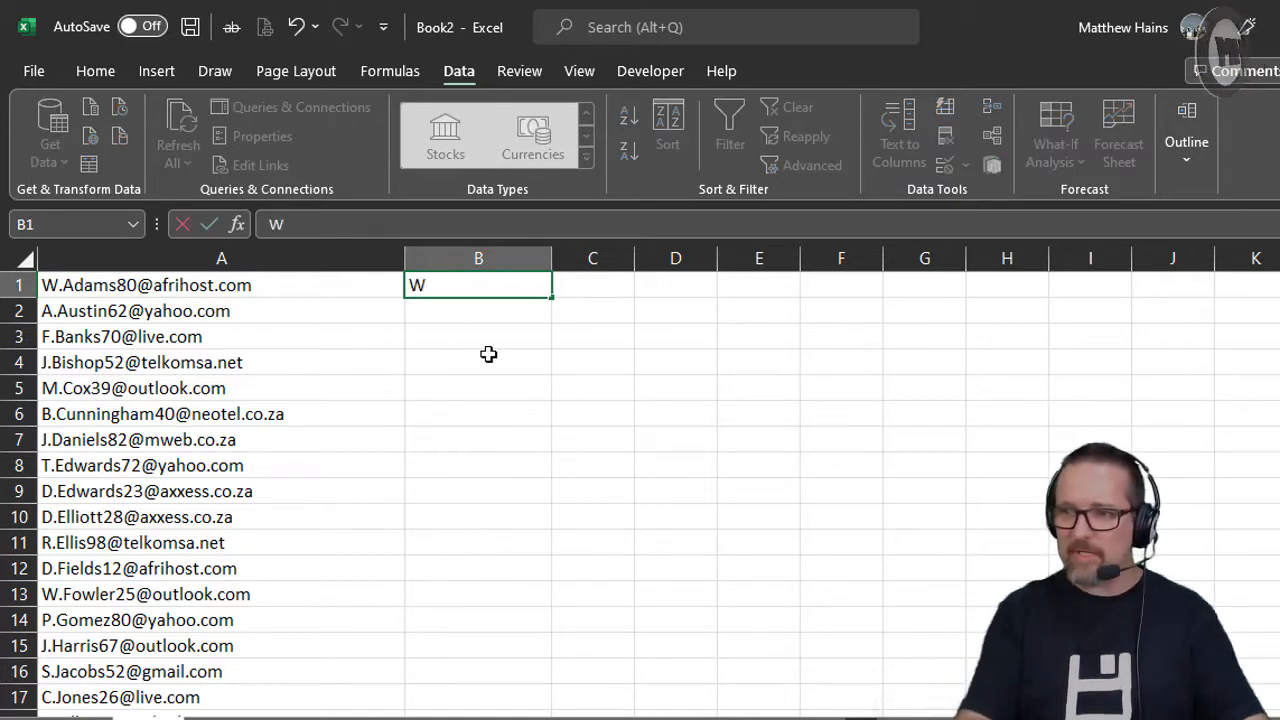
type(".Adms")
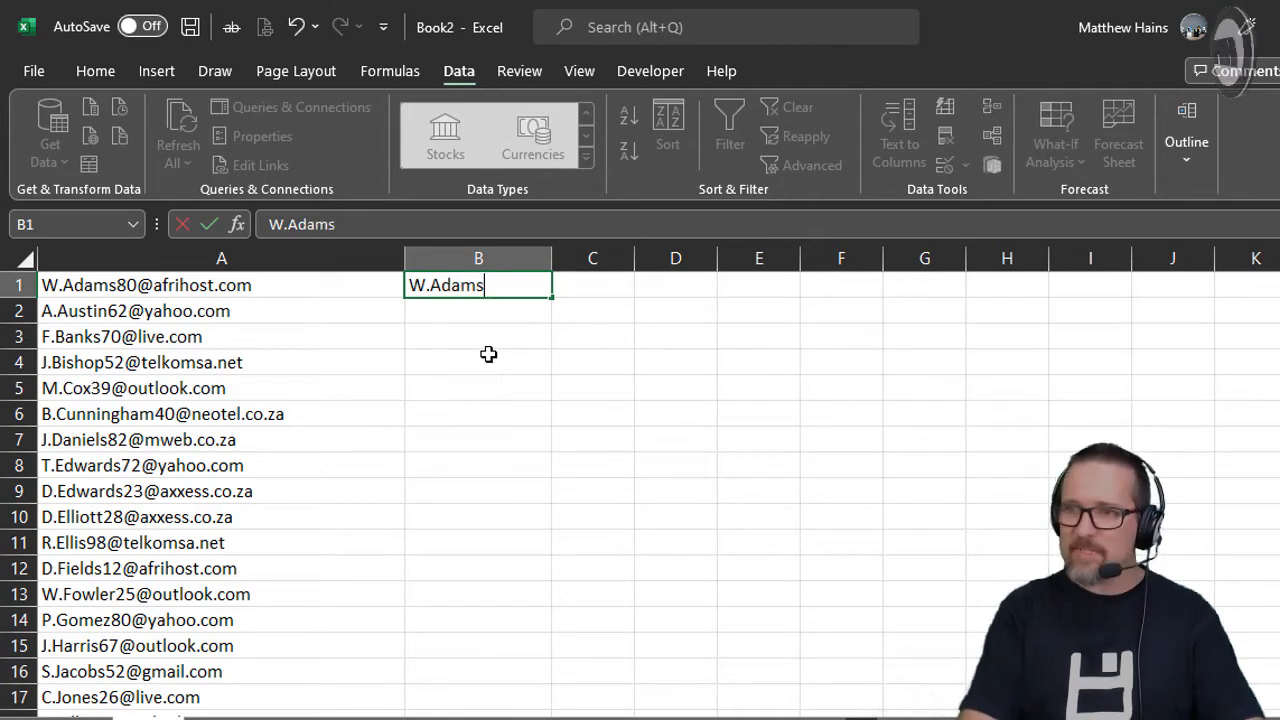
type("80")
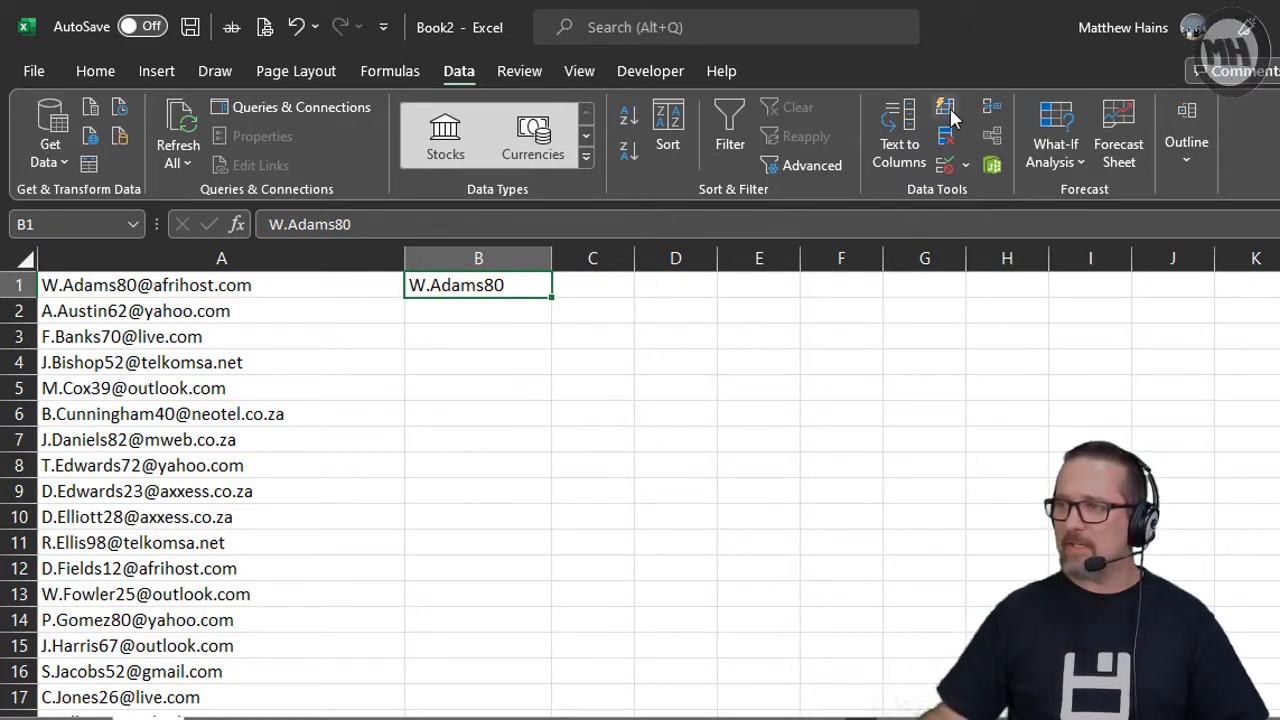
mouse_move(945, 107)
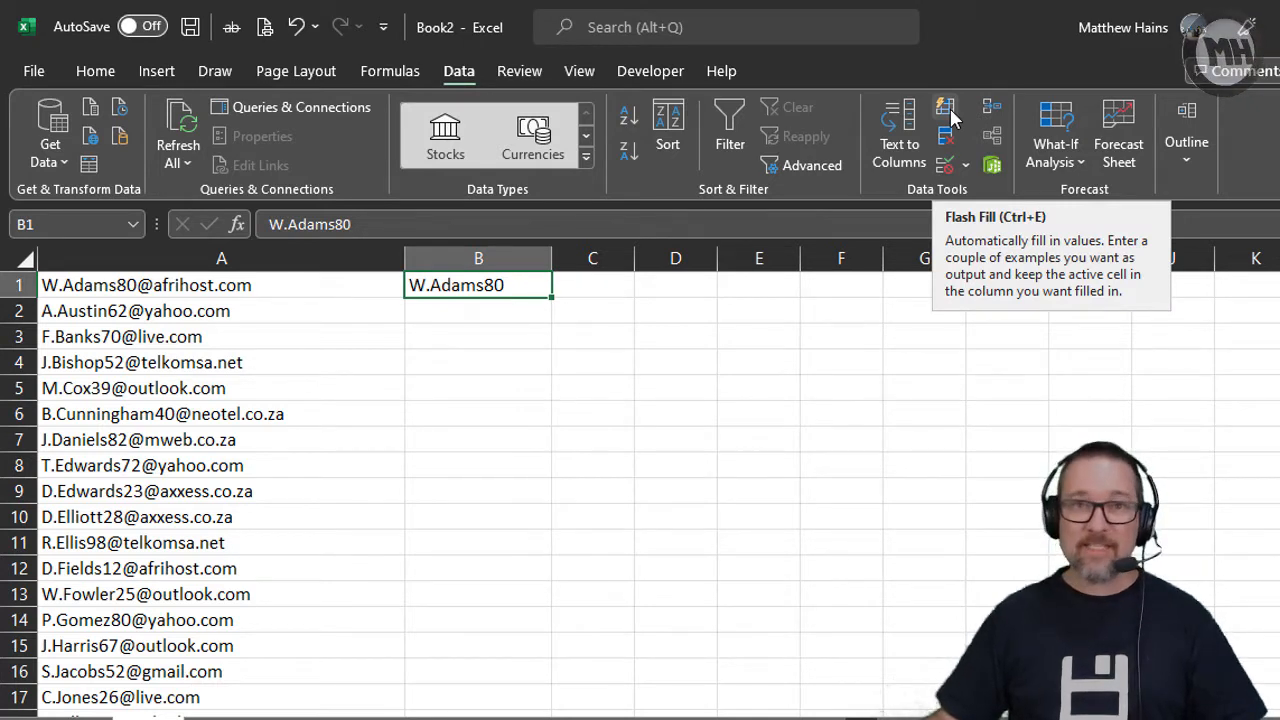
mouse_move(478, 285)
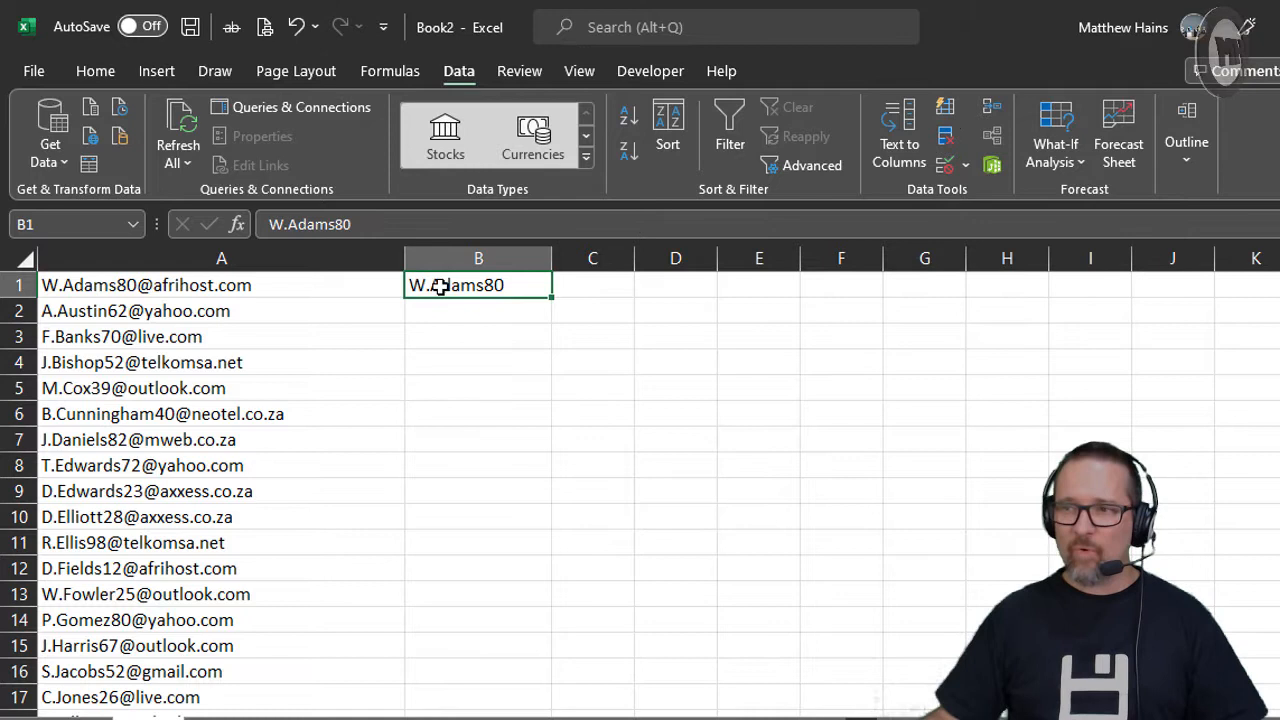
mouse_move(478, 285)
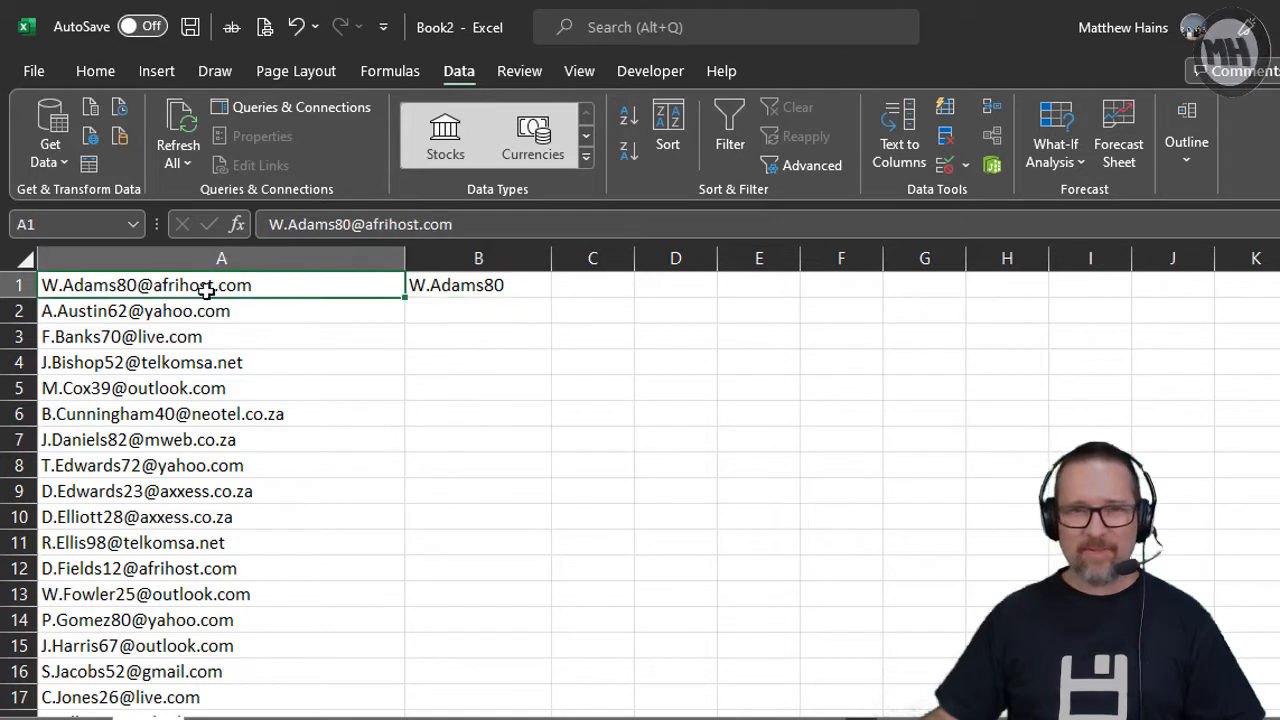
left_click(478, 285)
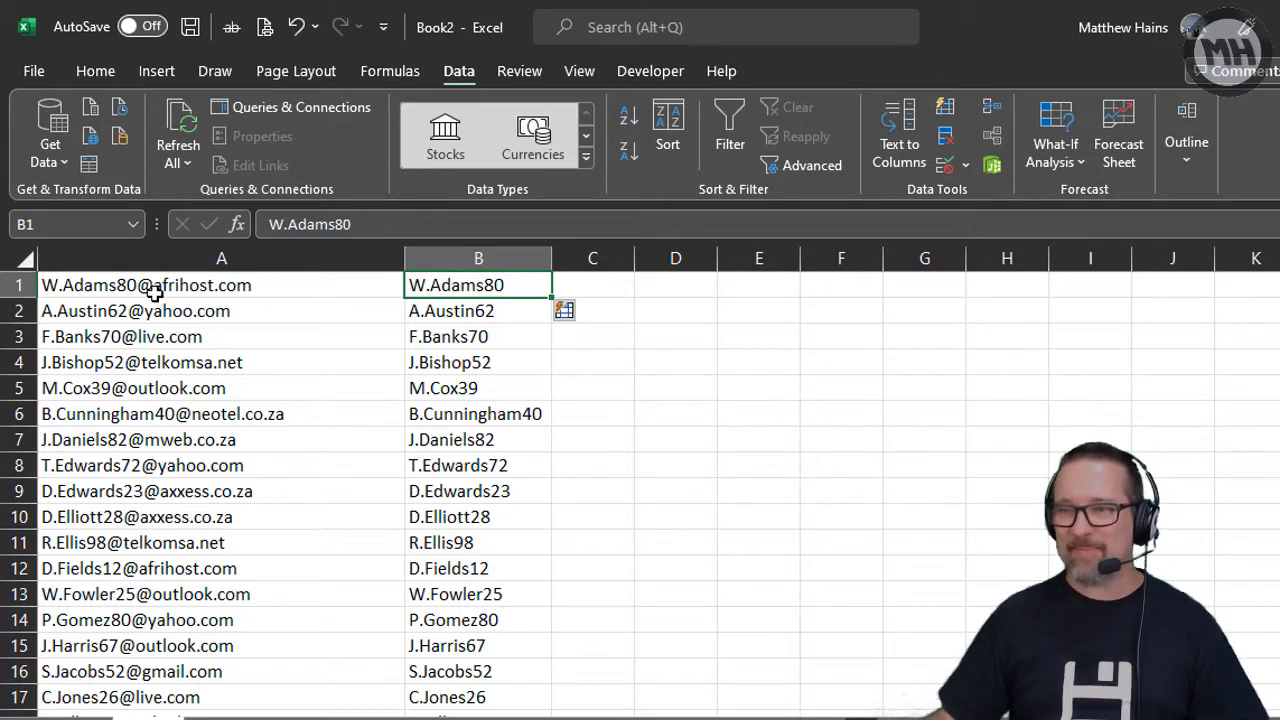
scroll("down", 3)
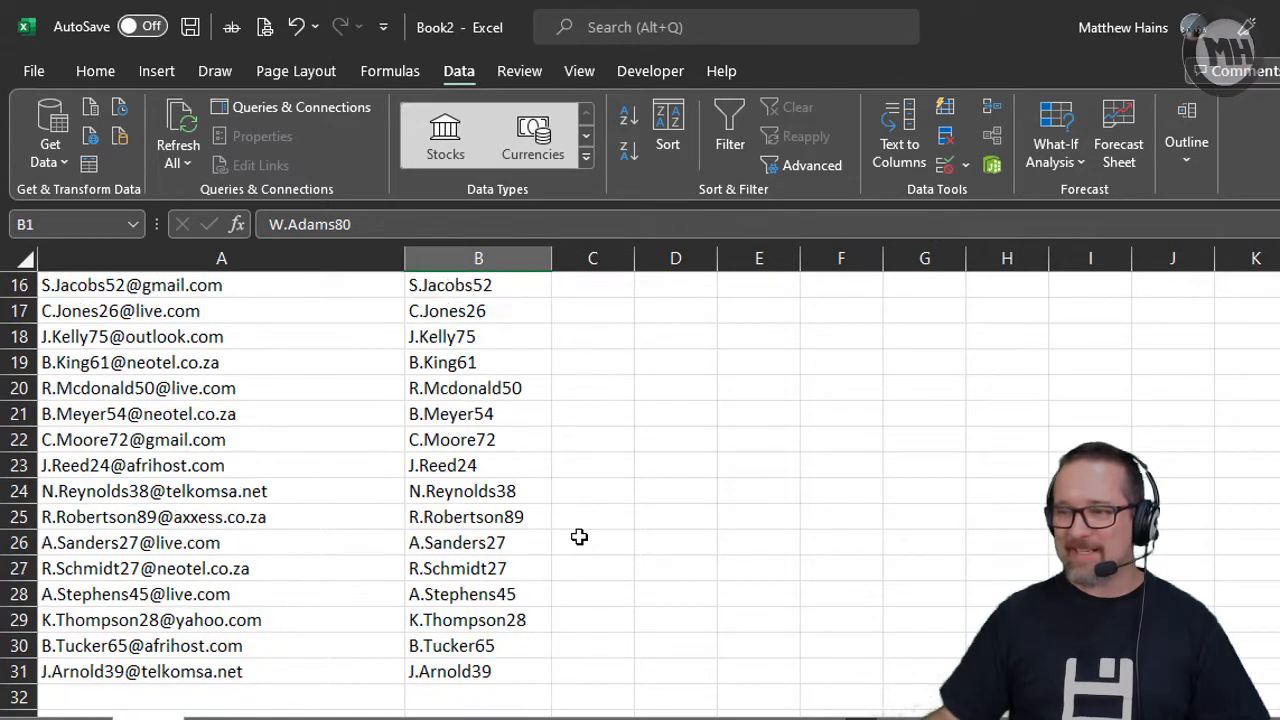
mouse_move(610, 595)
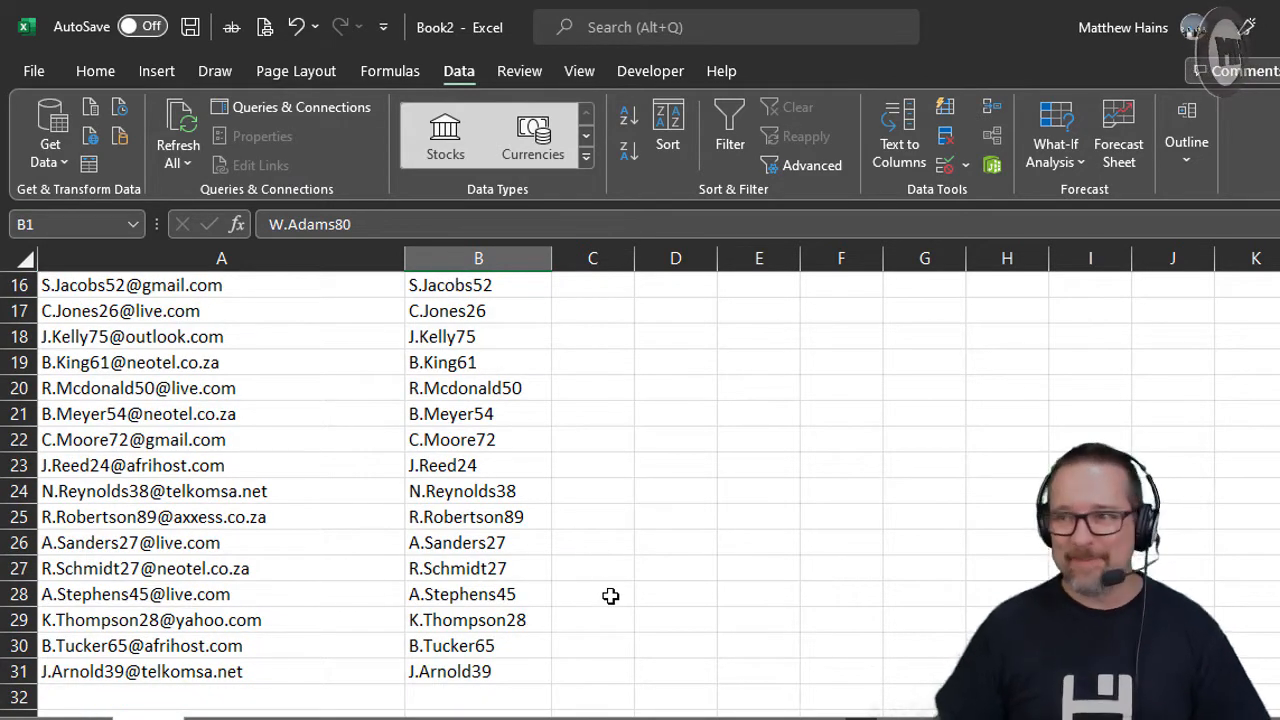
scroll("up", 3)
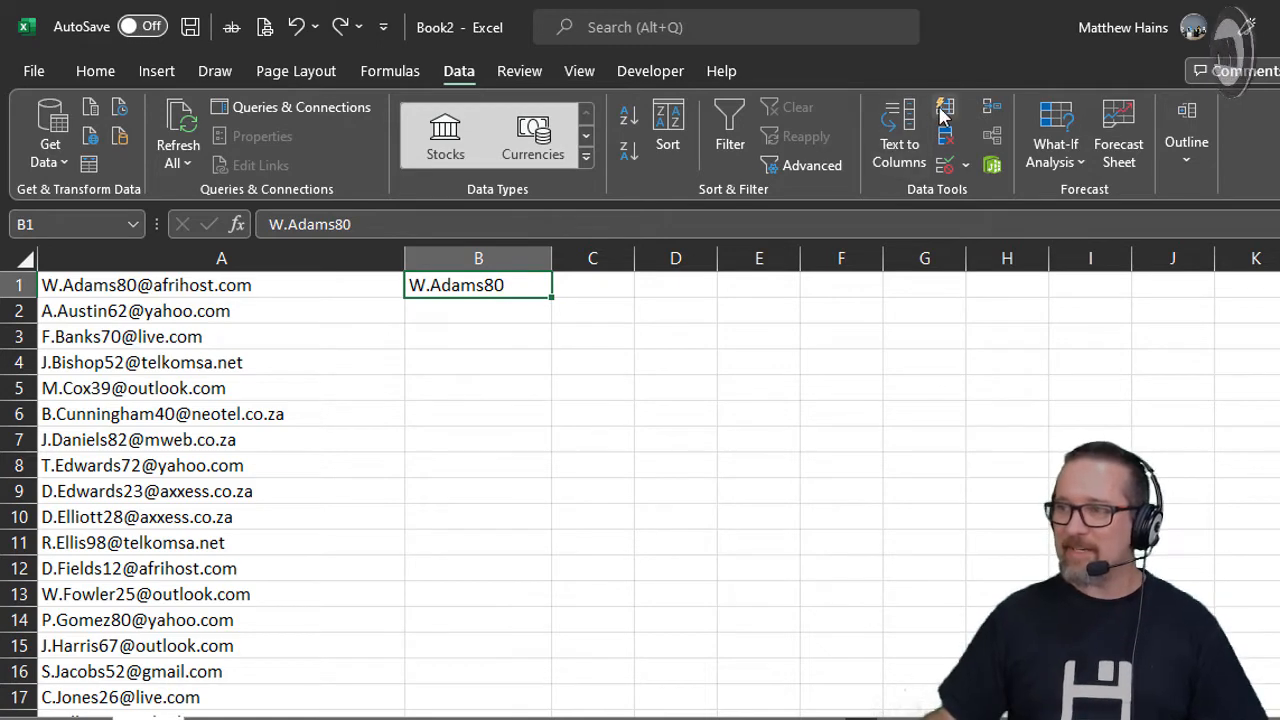
mouse_move(945, 107)
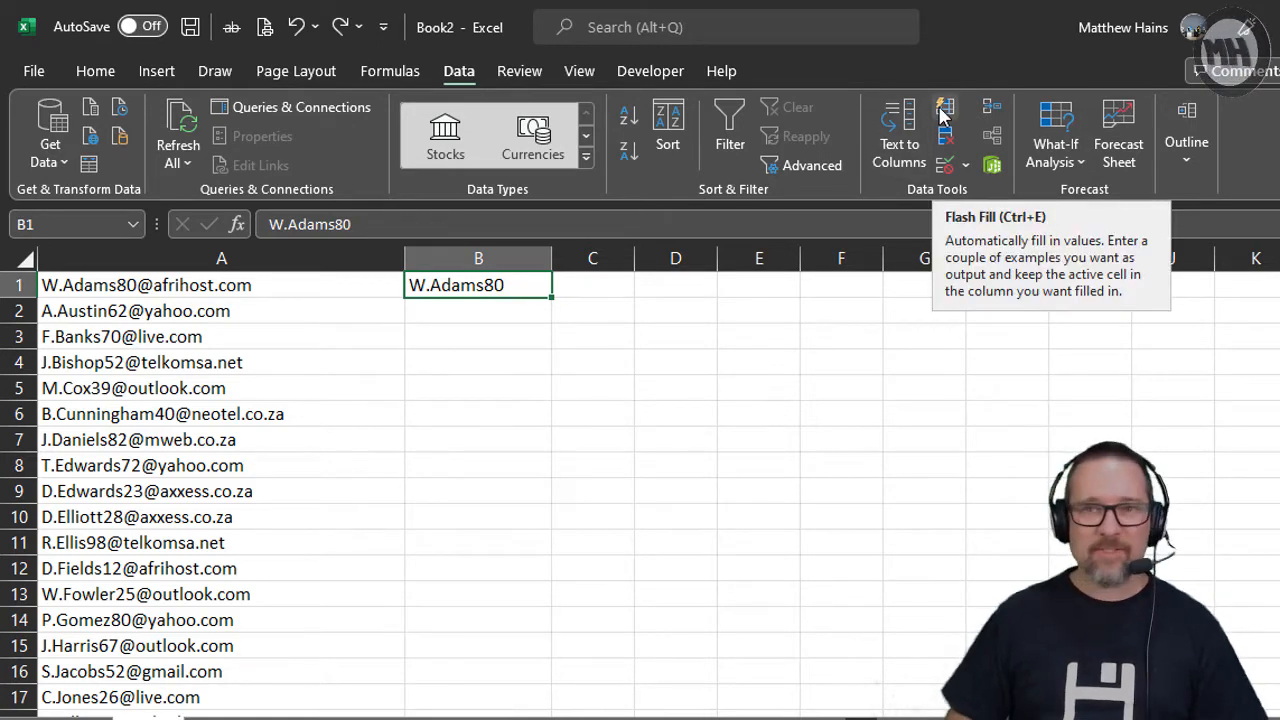
mouse_move(465, 71)
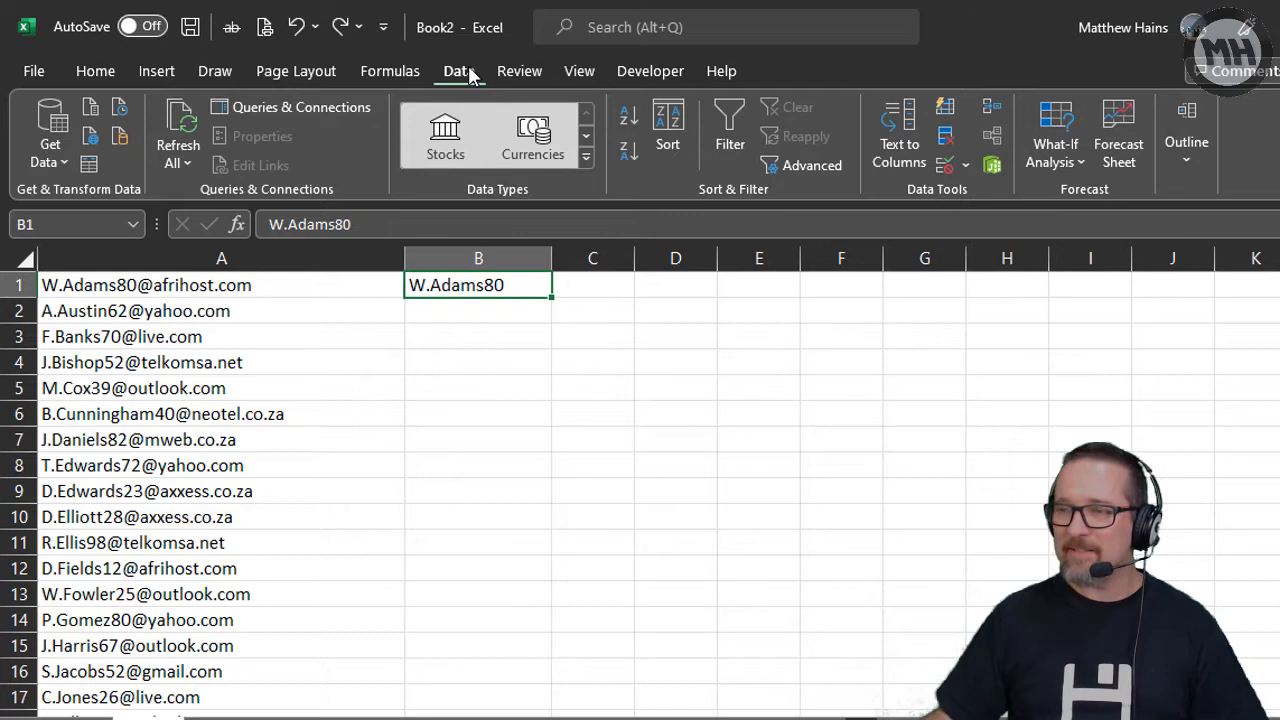
mouse_move(957, 127)
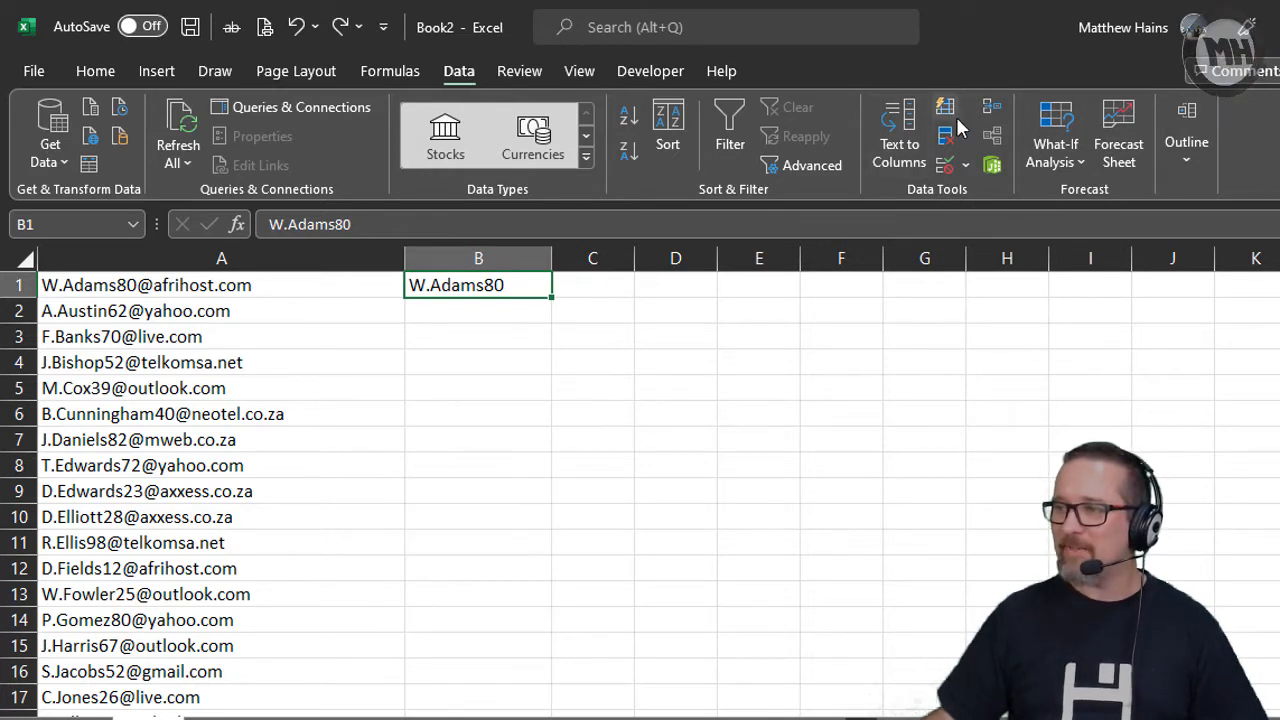
mouse_move(944, 107)
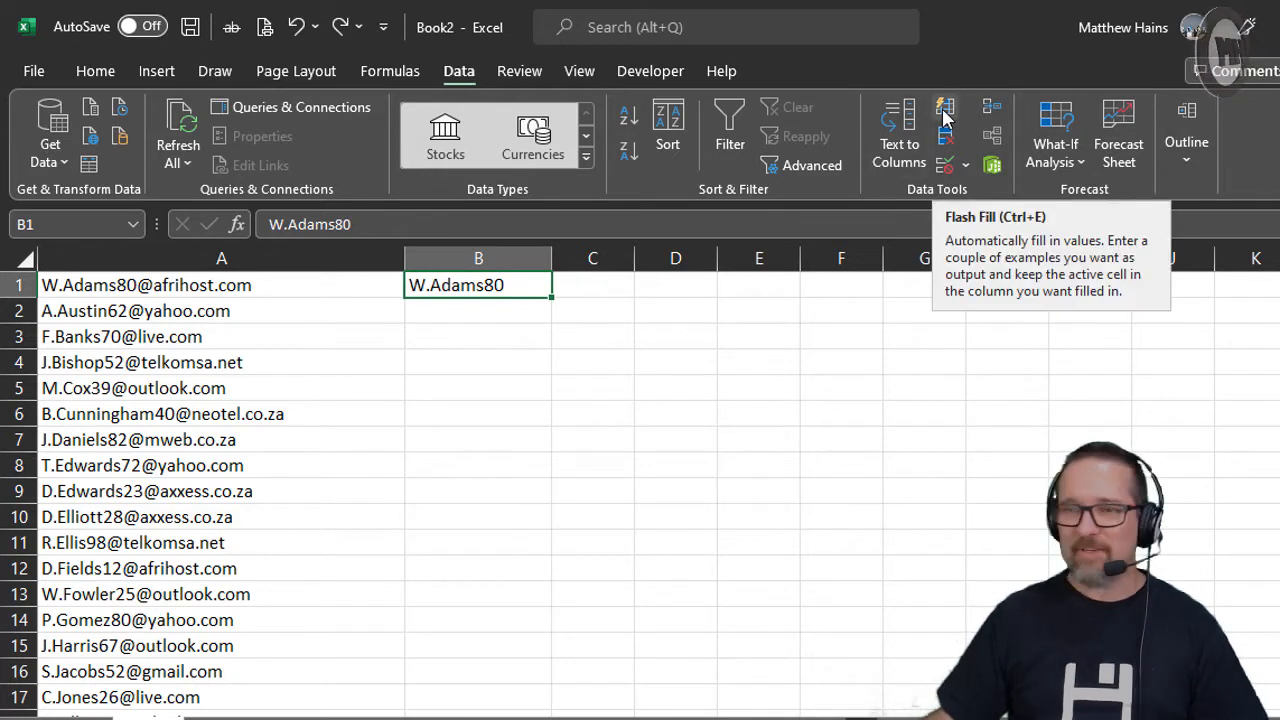
mouse_move(472, 291)
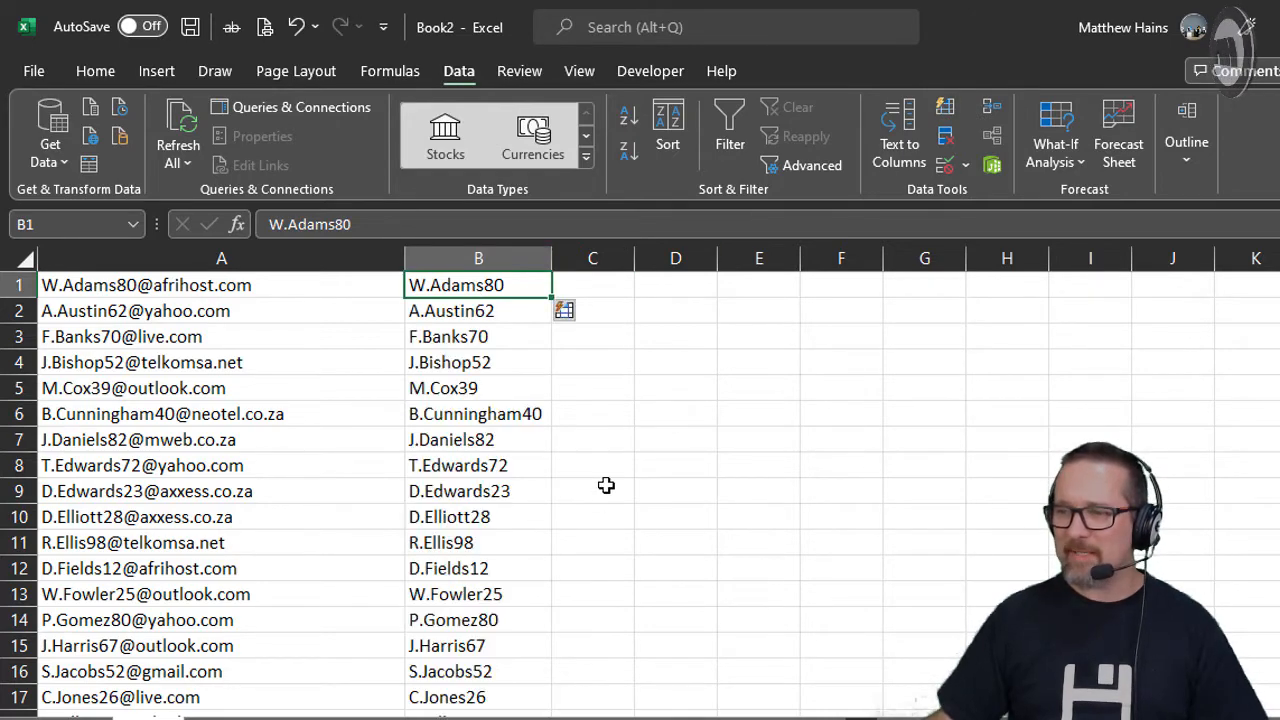
mouse_move(596, 516)
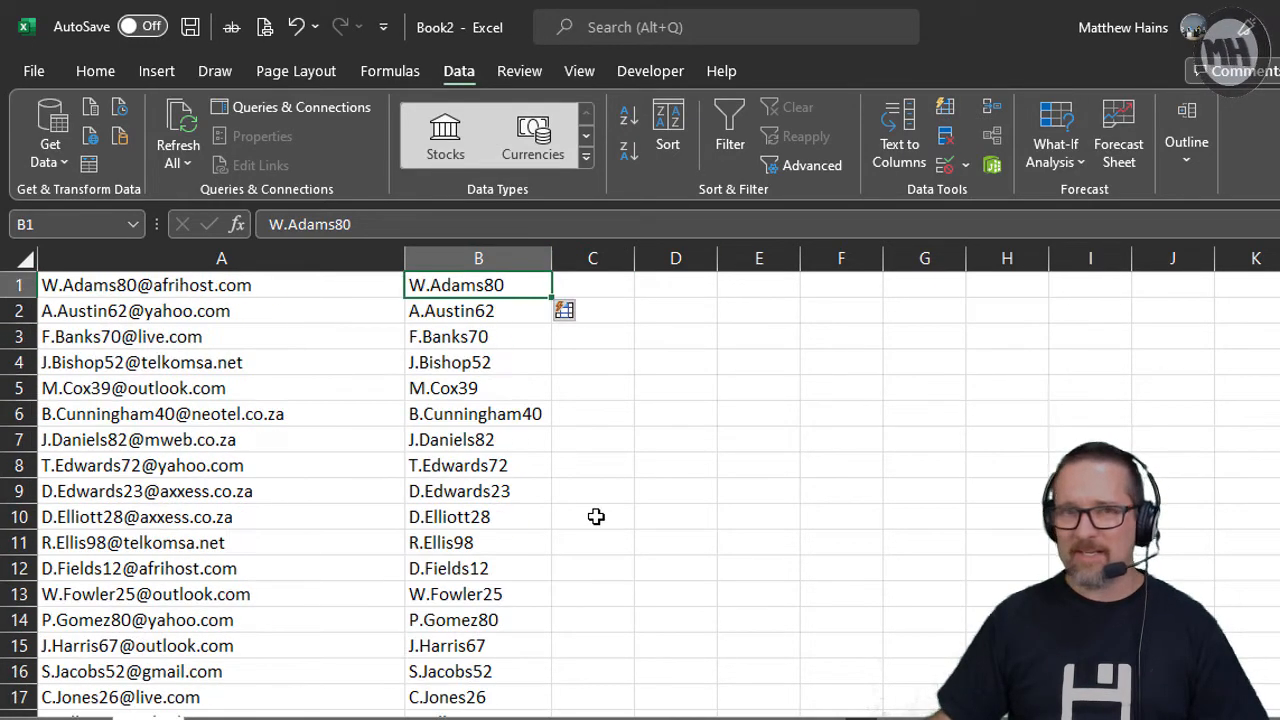
mouse_move(589, 461)
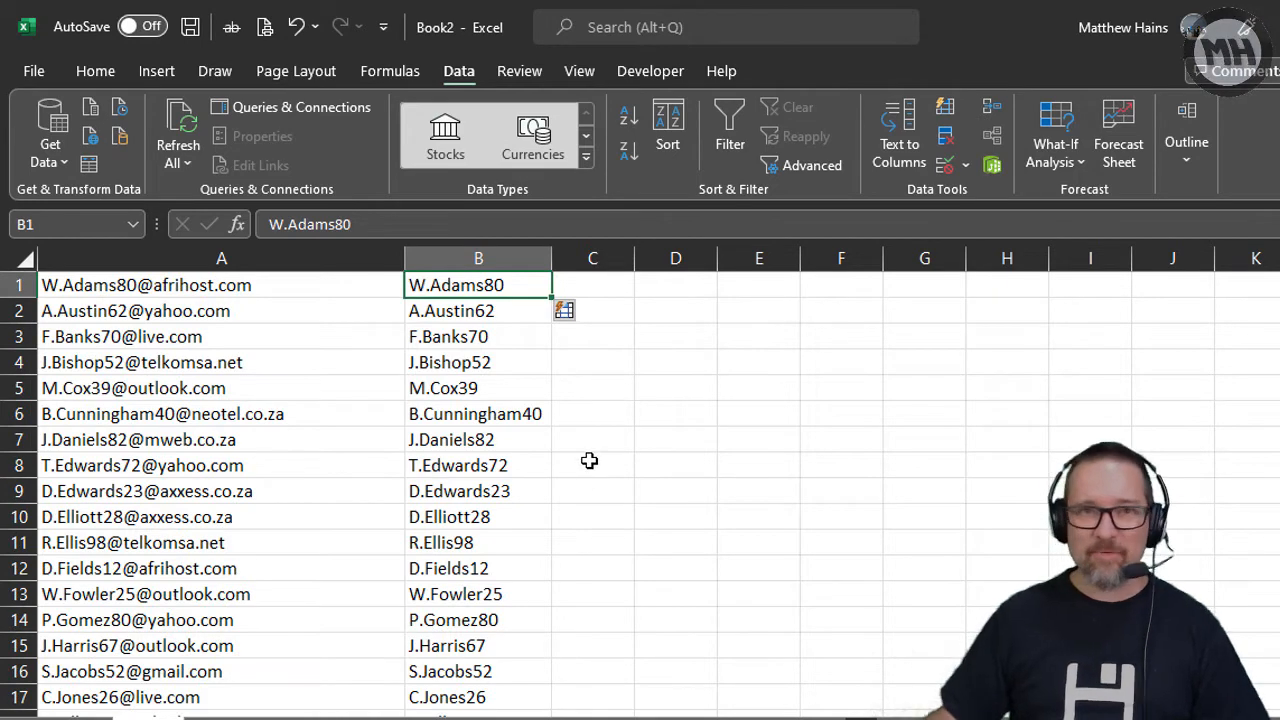
mouse_move(485, 389)
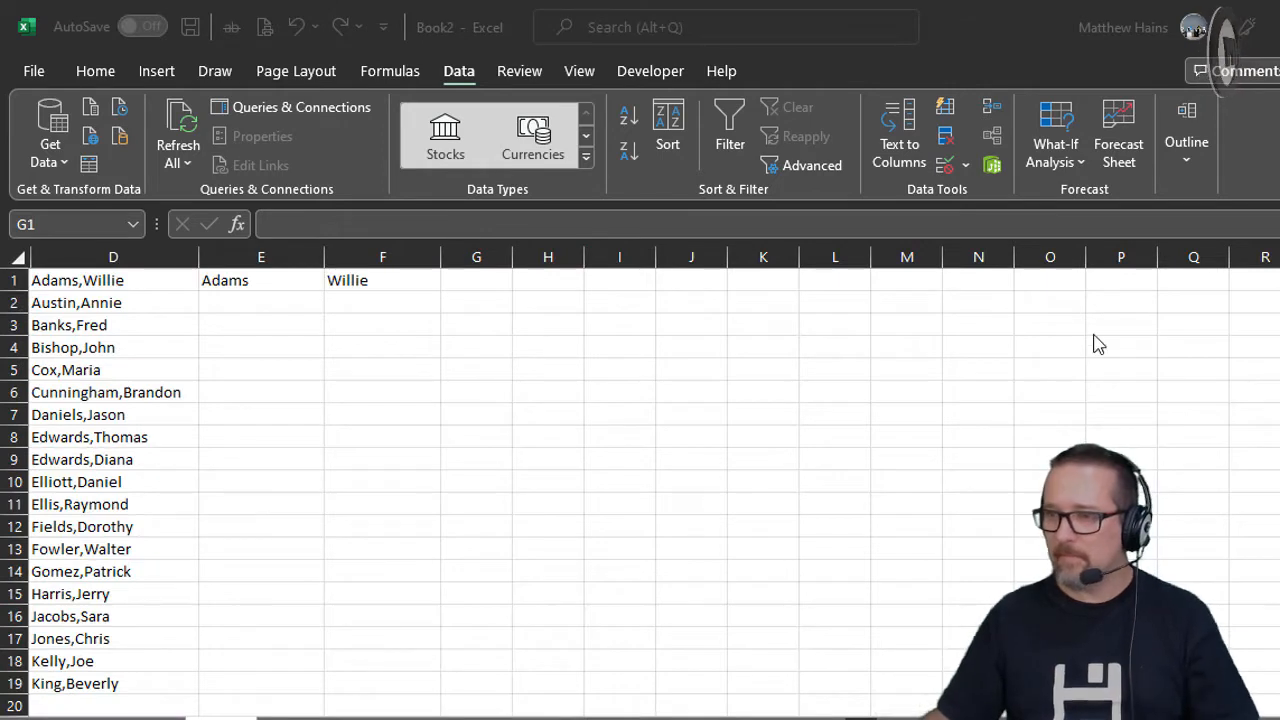
mouse_move(166, 300)
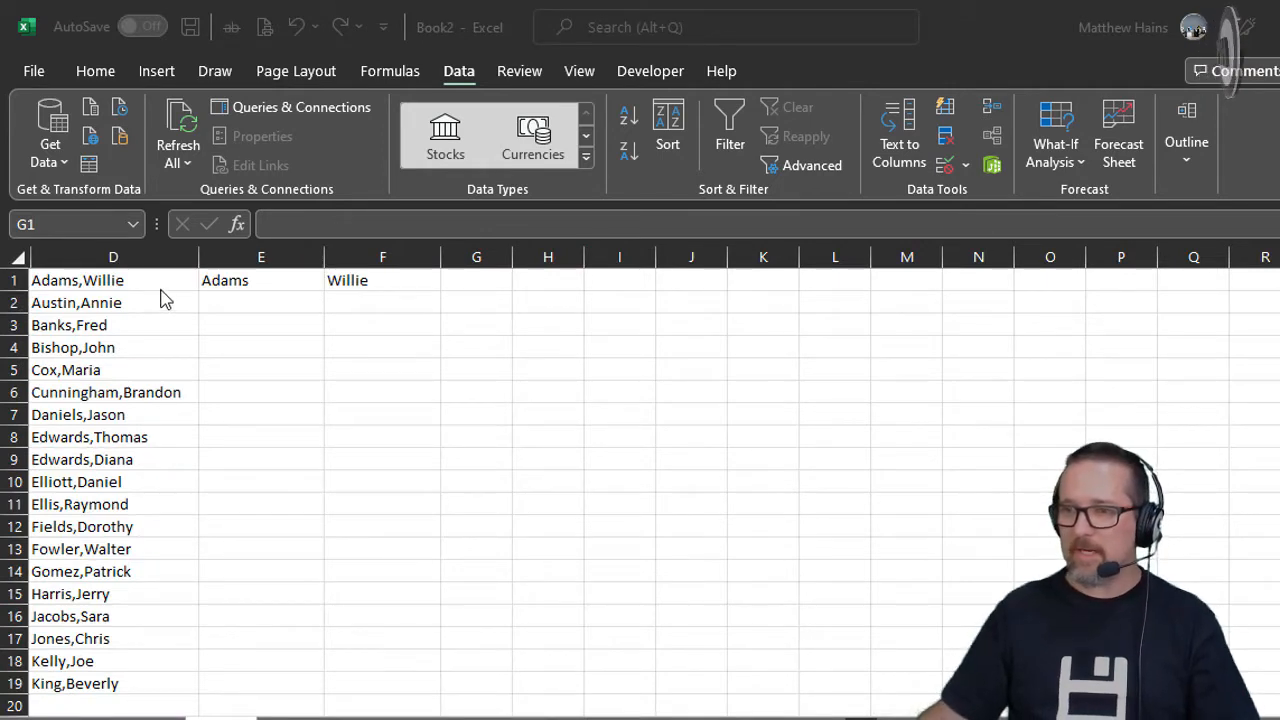
mouse_move(112, 290)
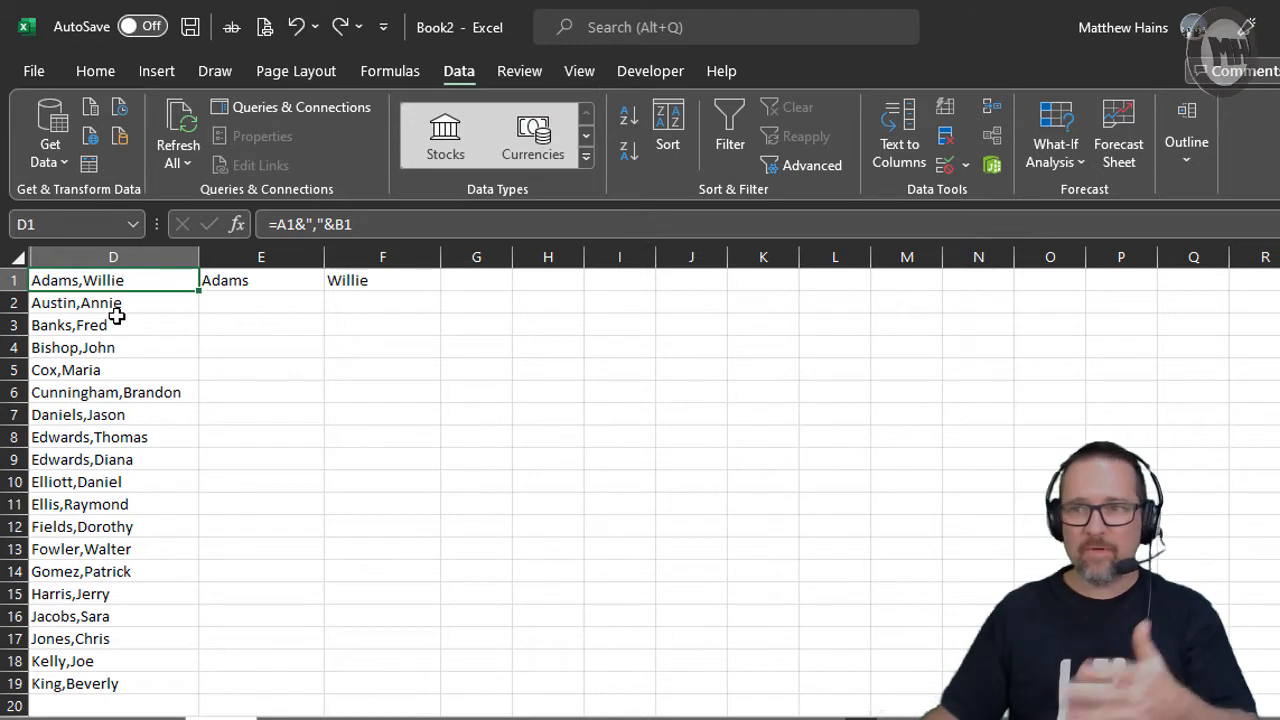
mouse_move(279, 344)
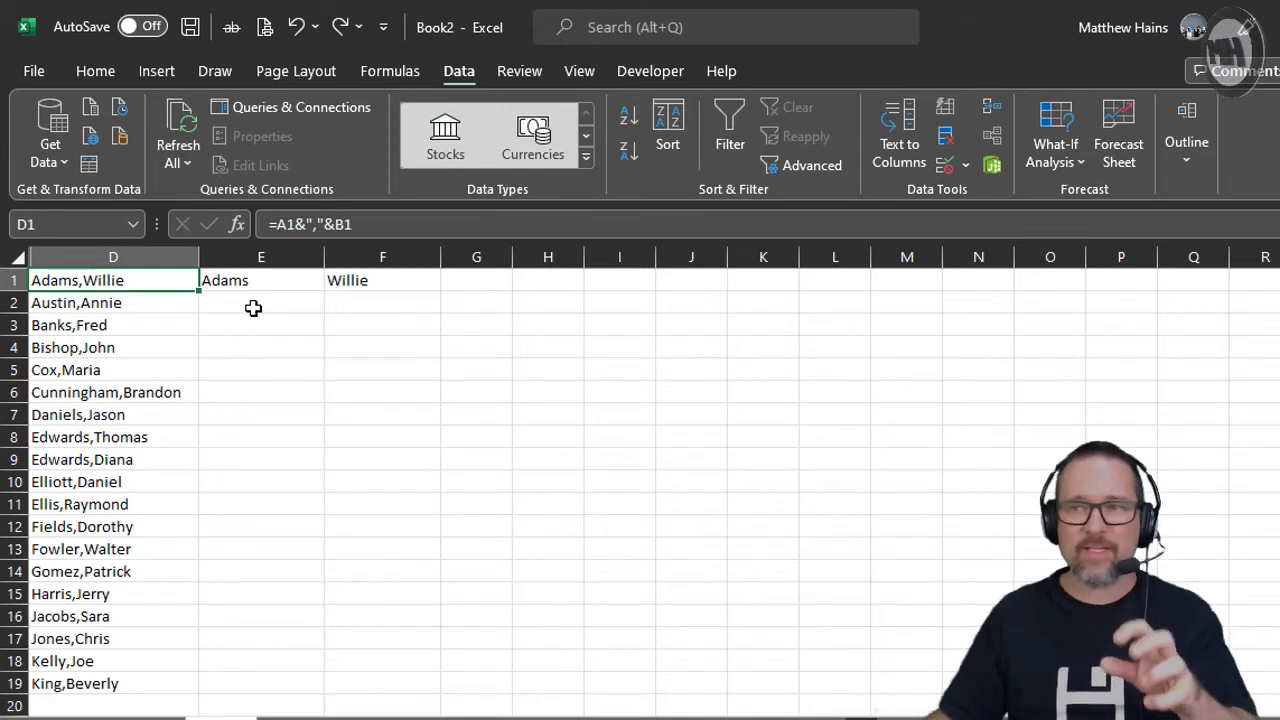
- Review the row-1 examples, Adams in E1 and Willie in F1, ending with E1 selected
left_click(261, 280)
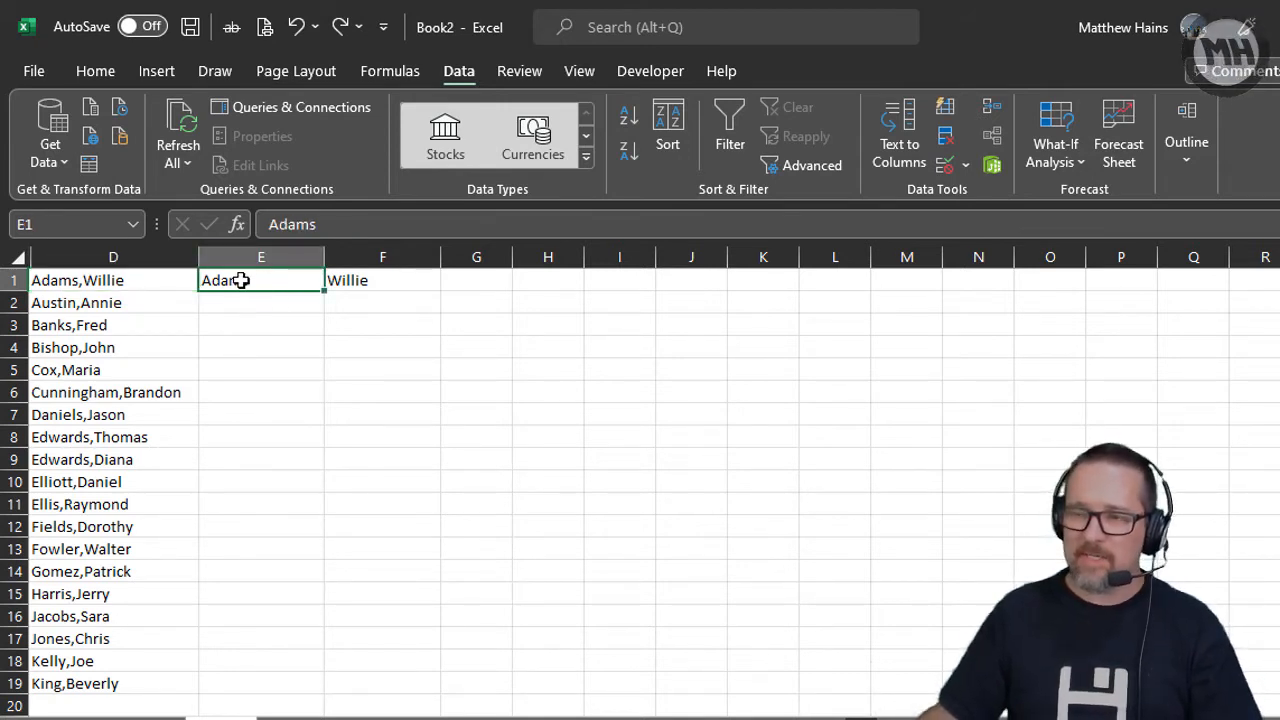
left_click(382, 280)
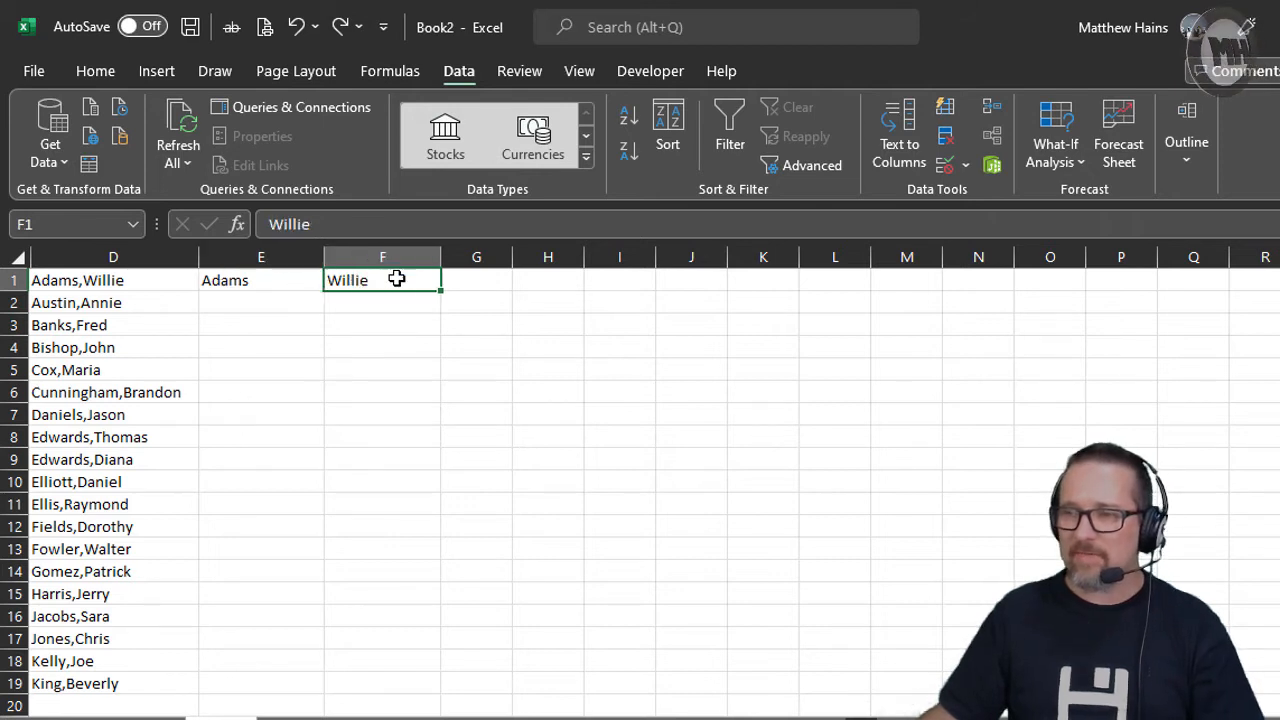
left_click(261, 280)
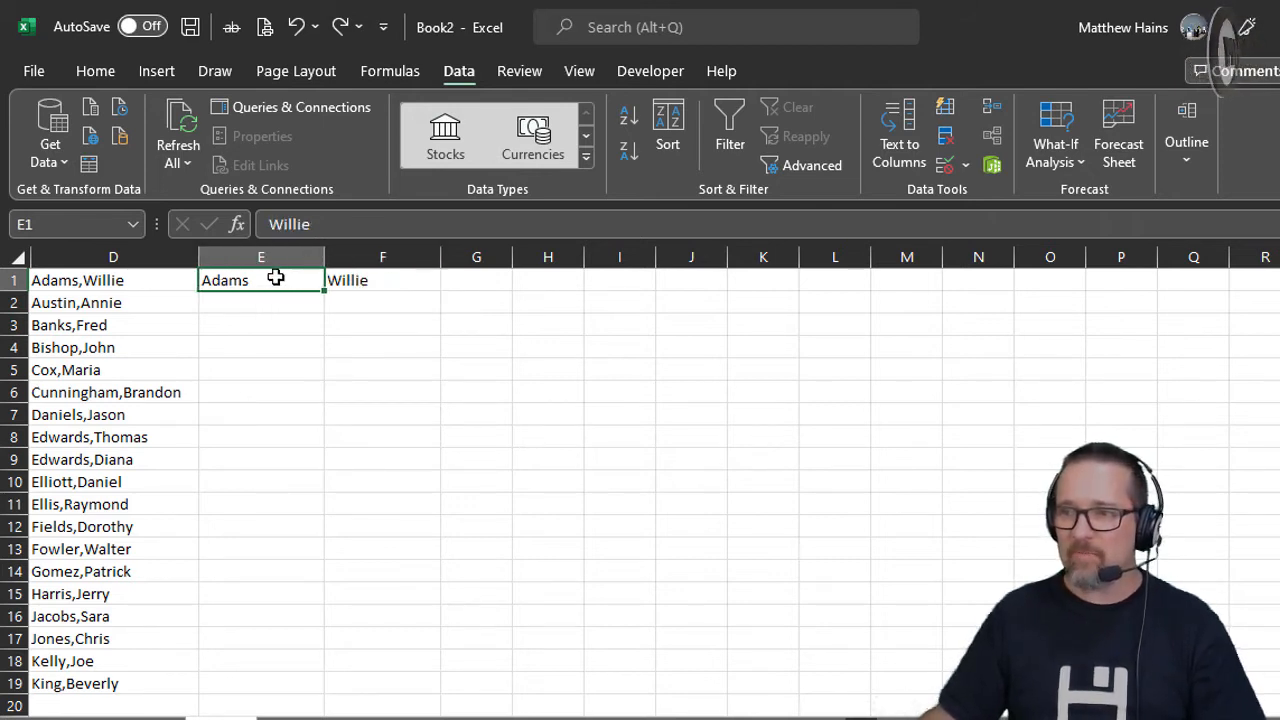
left_click(260, 280)
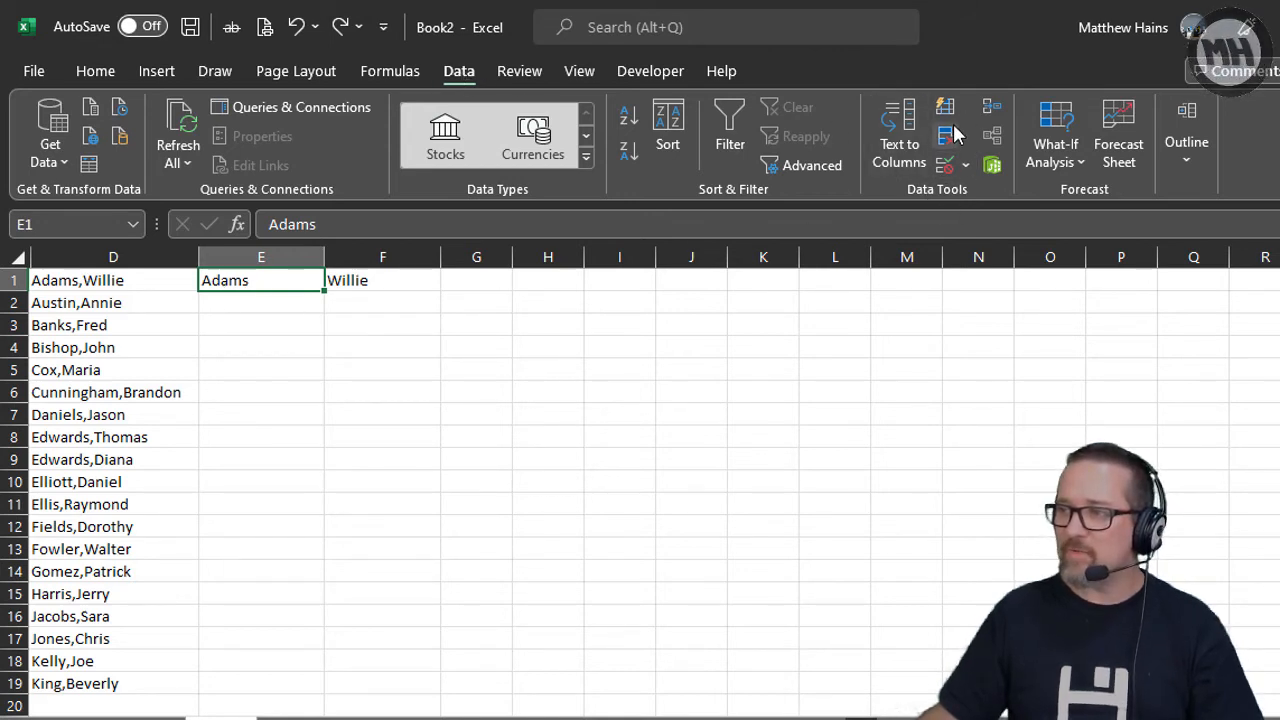
mouse_move(945, 107)
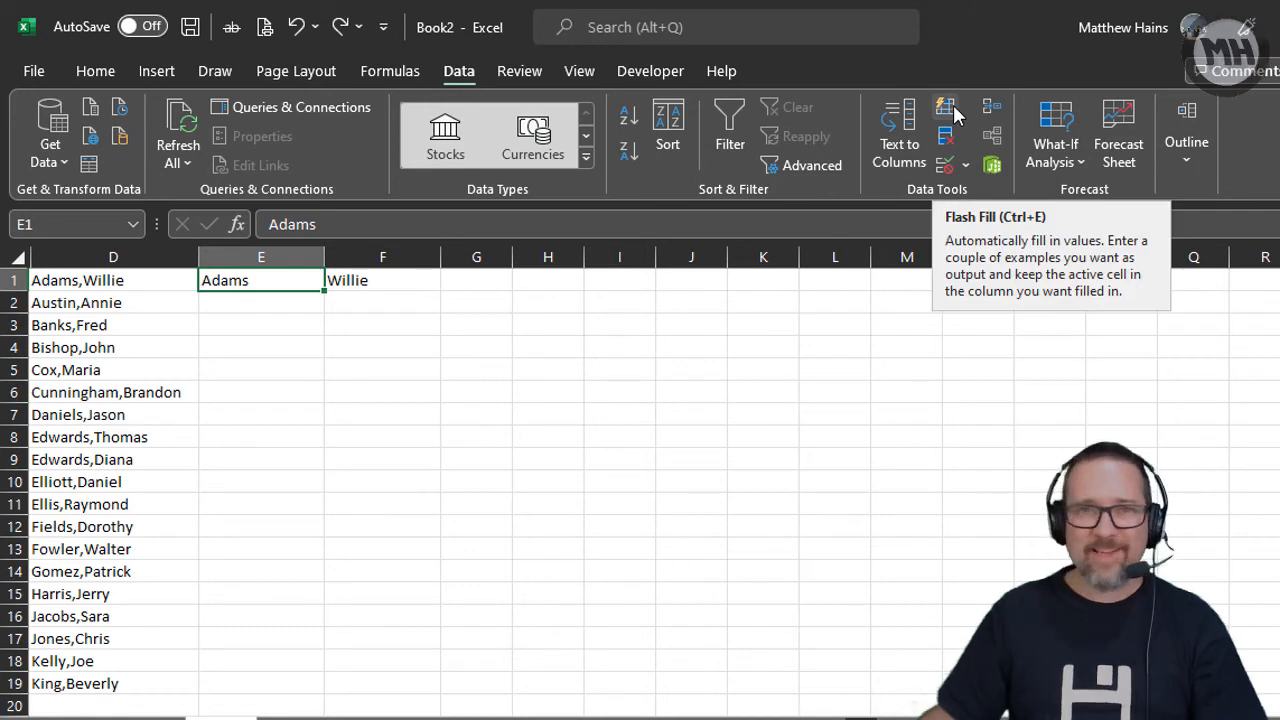
- Flash Fill surnames down column E, select the Willie example in F1, and check surname Austin in E2
left_click(945, 107)
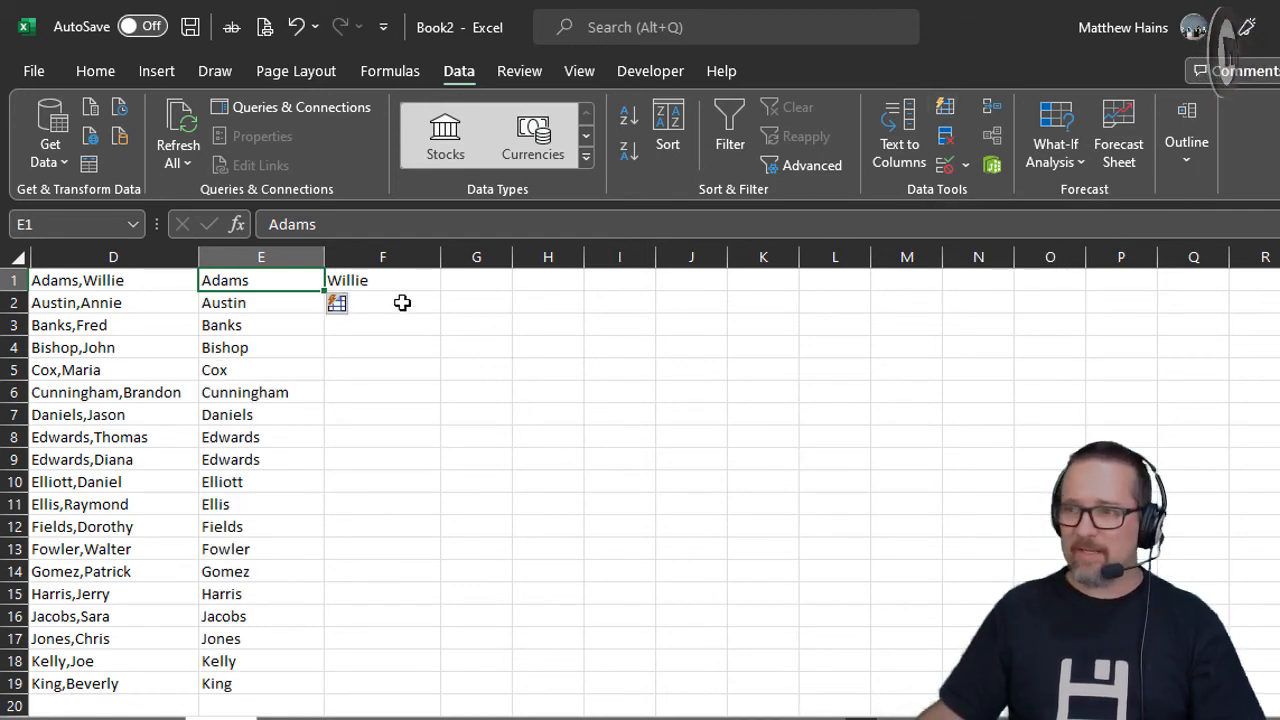
left_click(382, 280)
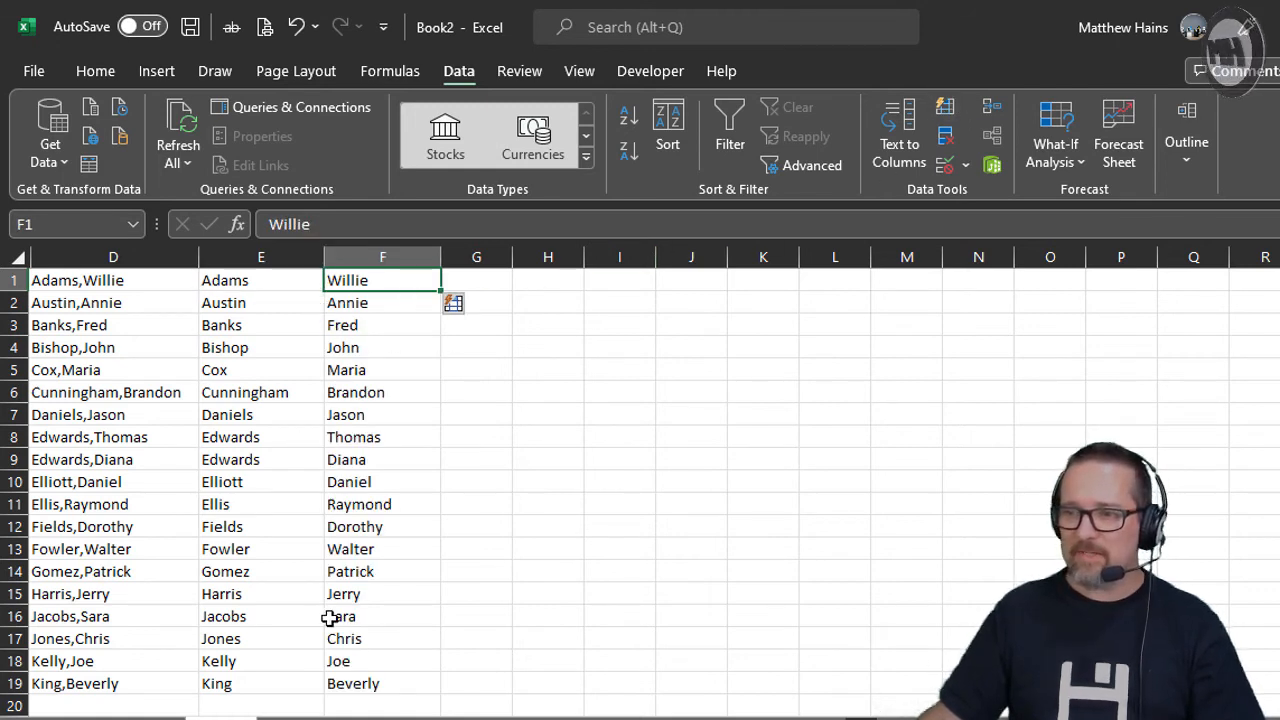
left_click(261, 302)
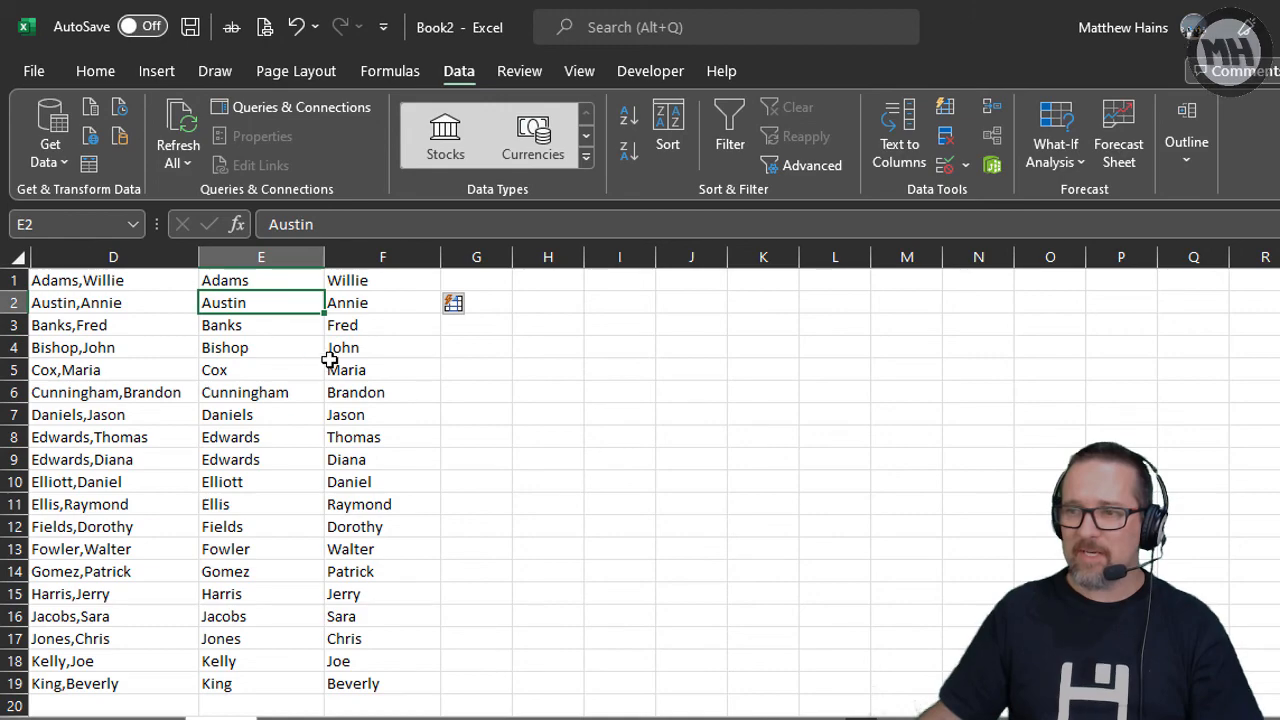
mouse_move(353, 641)
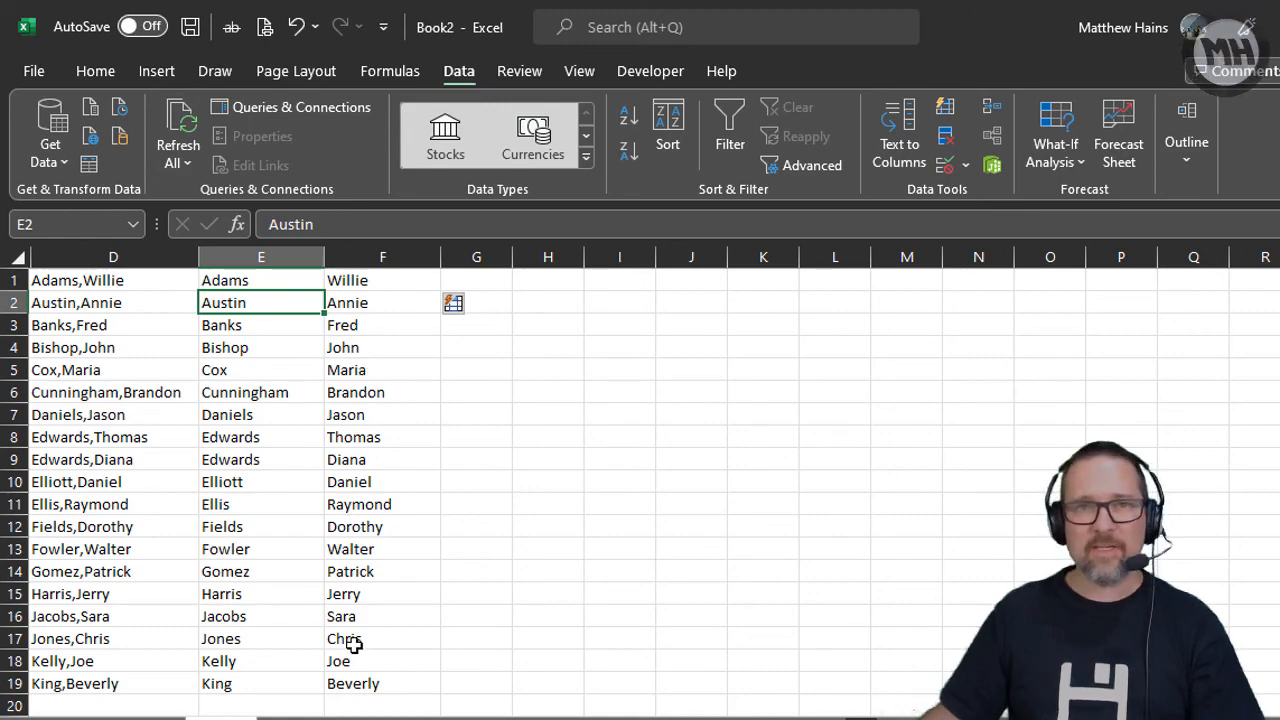